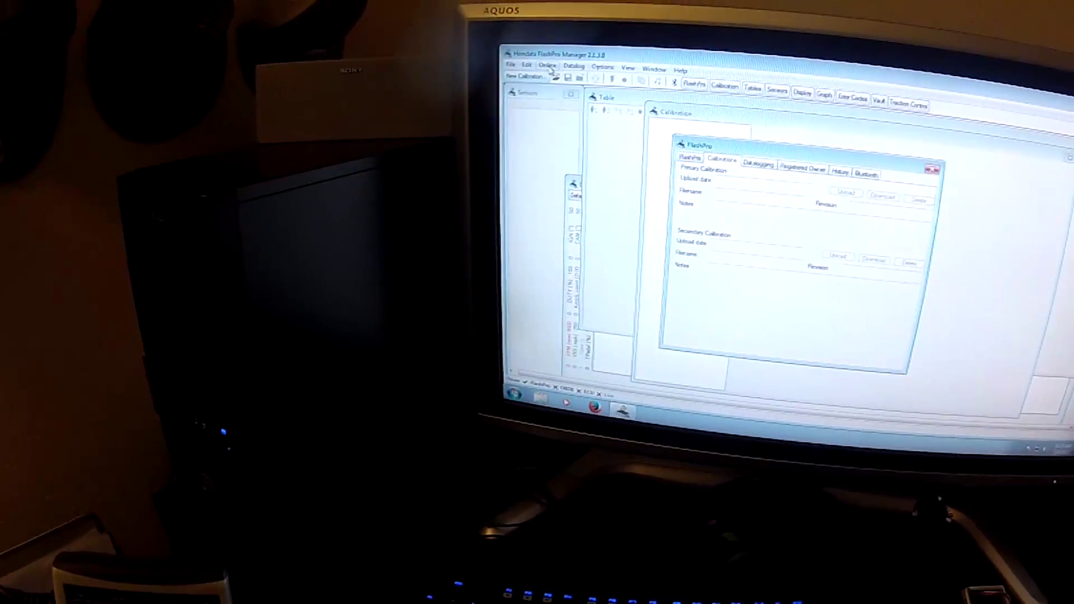
Start a New Calibration and browse the base calibration list for the Civic Si 2006-2011.
{"action": "left_click", "coordinate": [547, 66]}
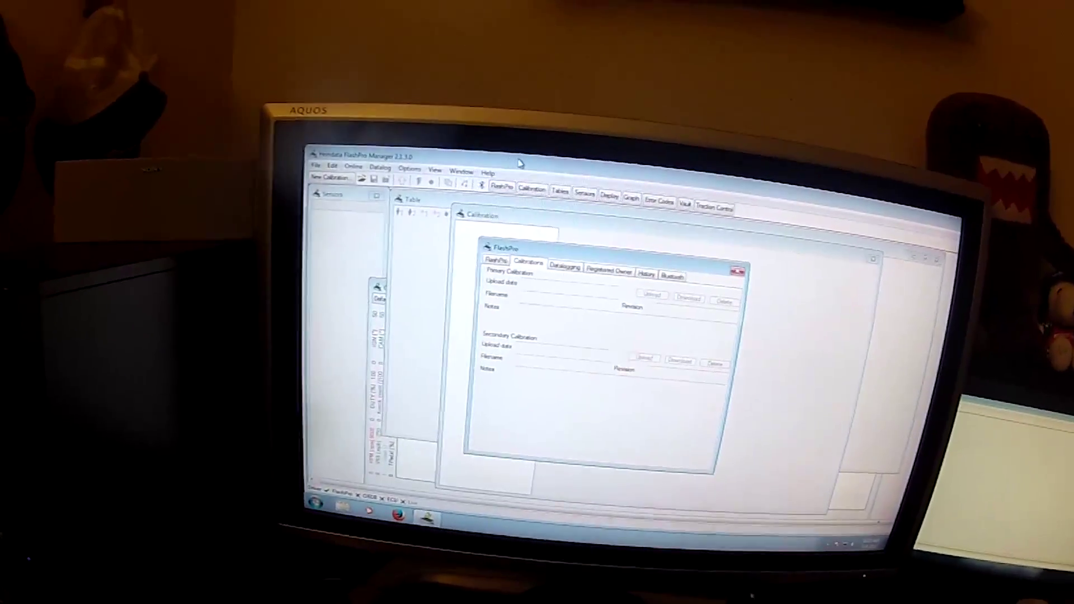
{"action": "left_click", "coordinate": [334, 178]}
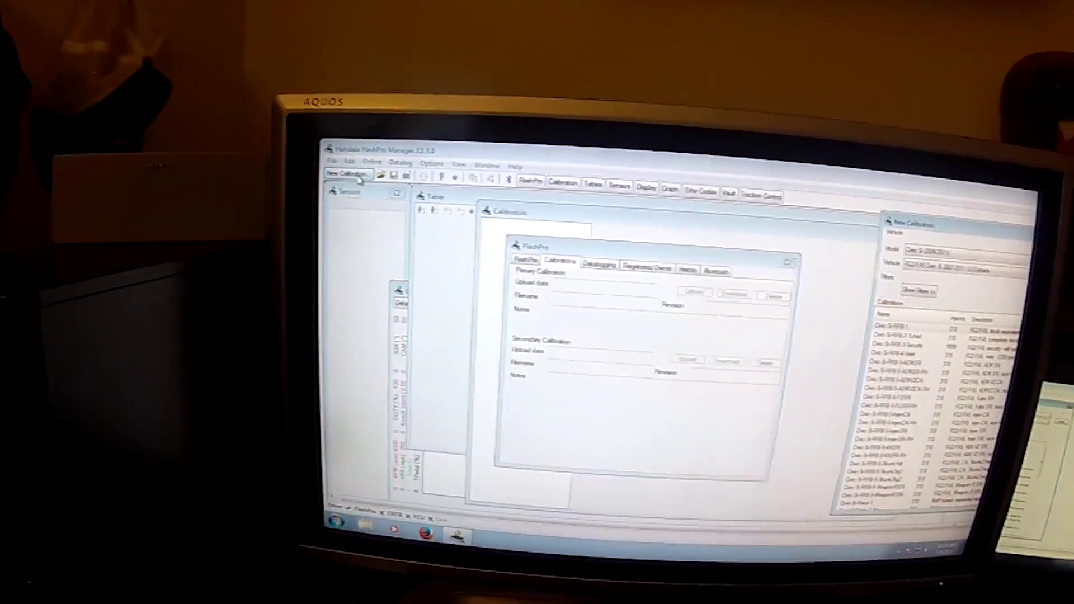
{"action": "left_click", "coordinate": [348, 174]}
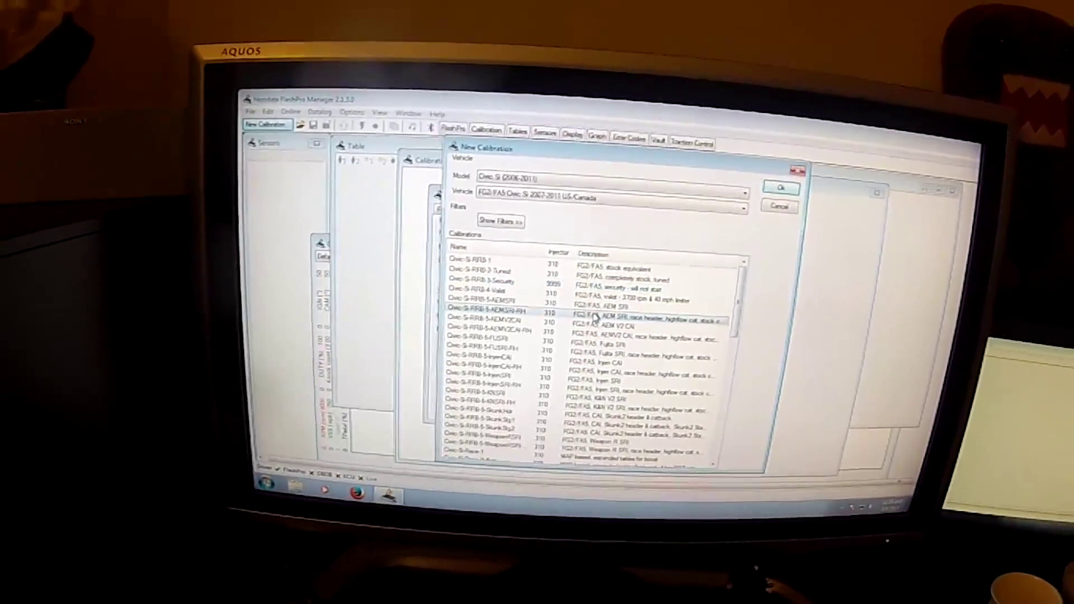
{"action": "scroll", "scroll_direction": "down", "scroll_amount": 3}
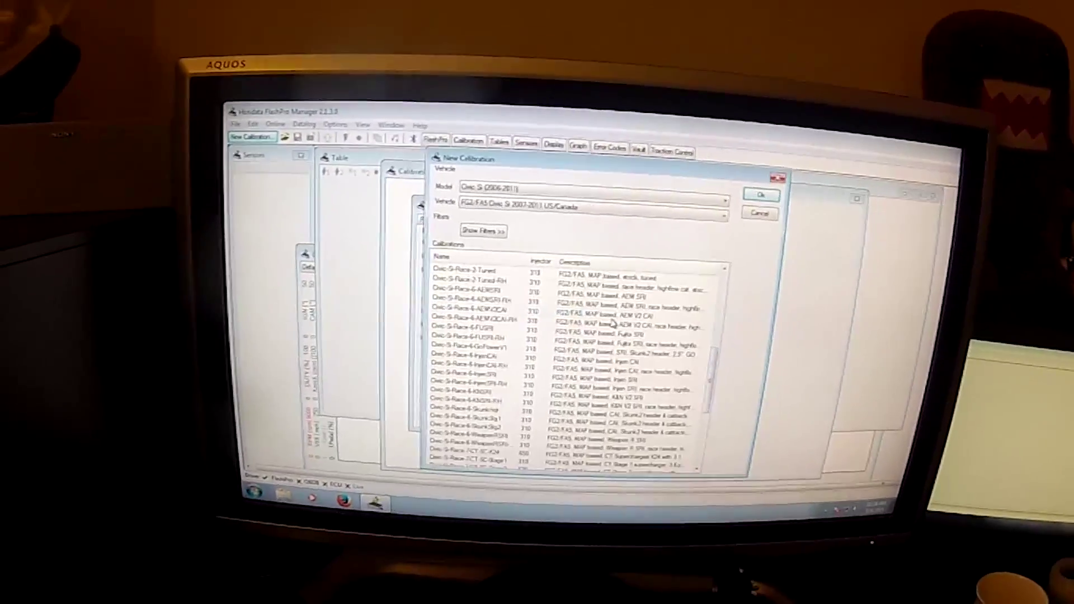
{"action": "scroll", "scroll_direction": "down", "scroll_amount": 3}
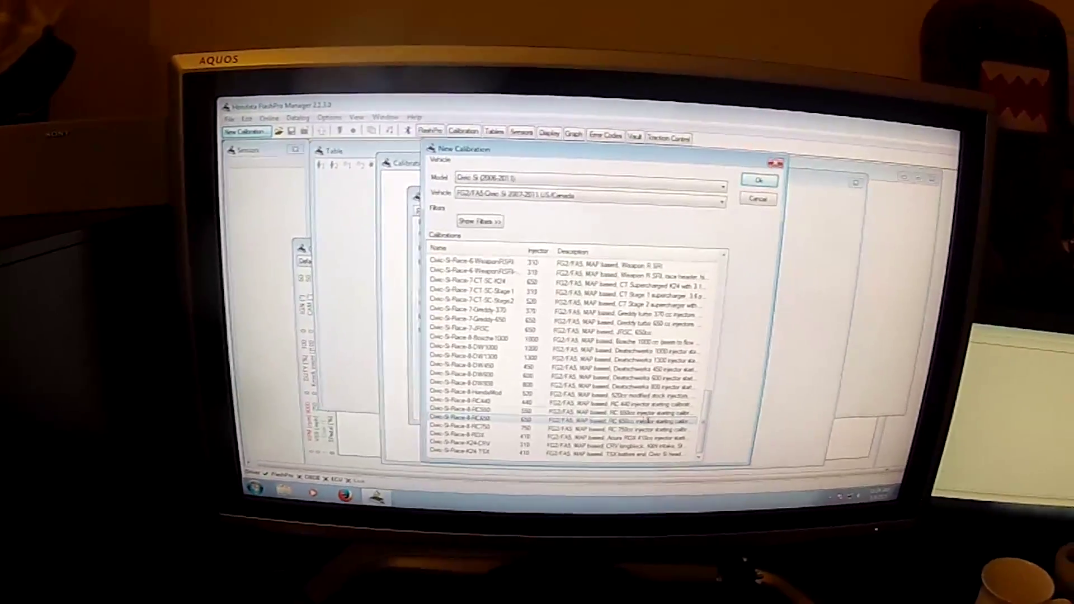